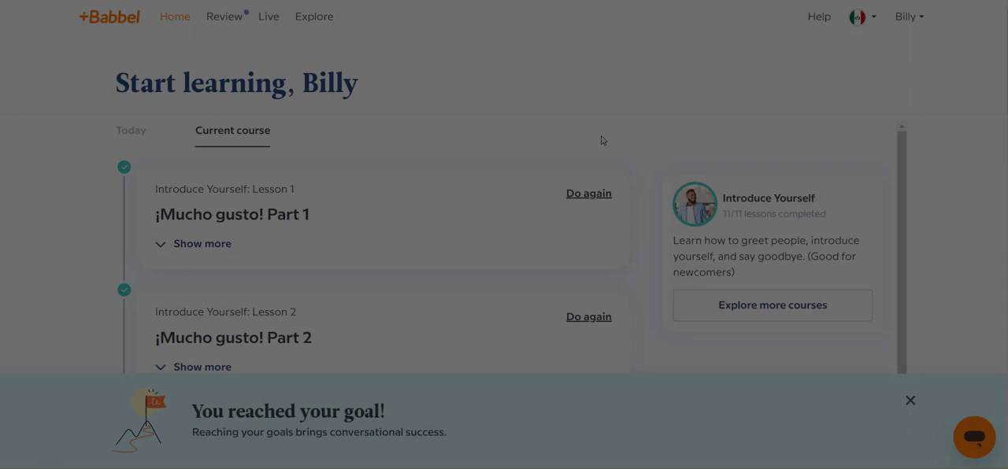
mouse_move(585, 194)
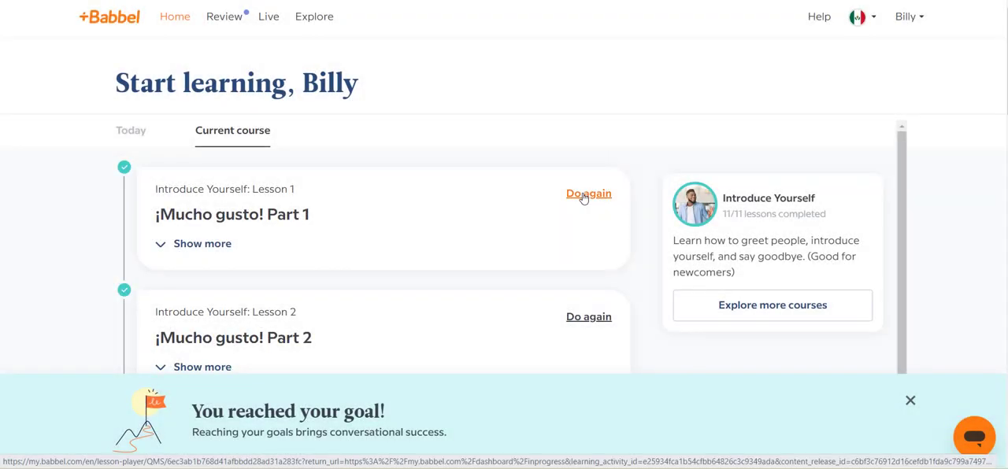
Replay Lesson 1, ¡Mucho gusto! Part 1, from the Home dashboard's Current course
click(588, 193)
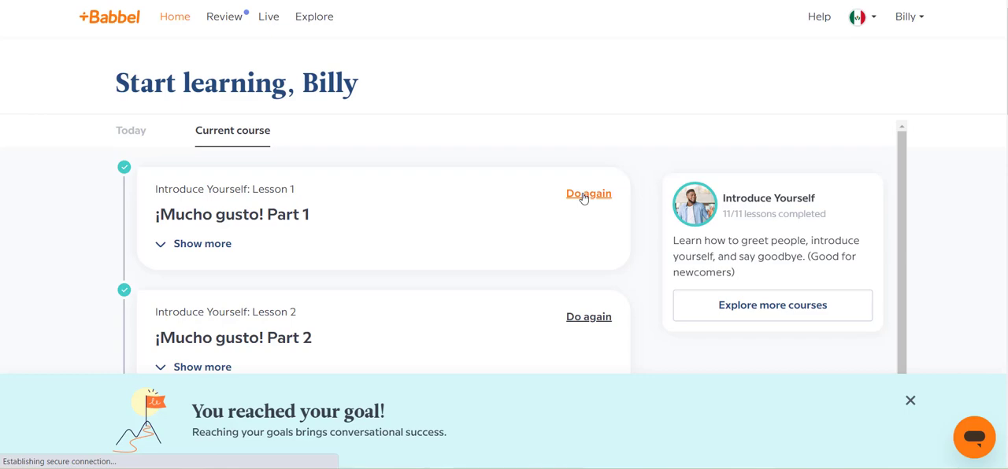
click(588, 194)
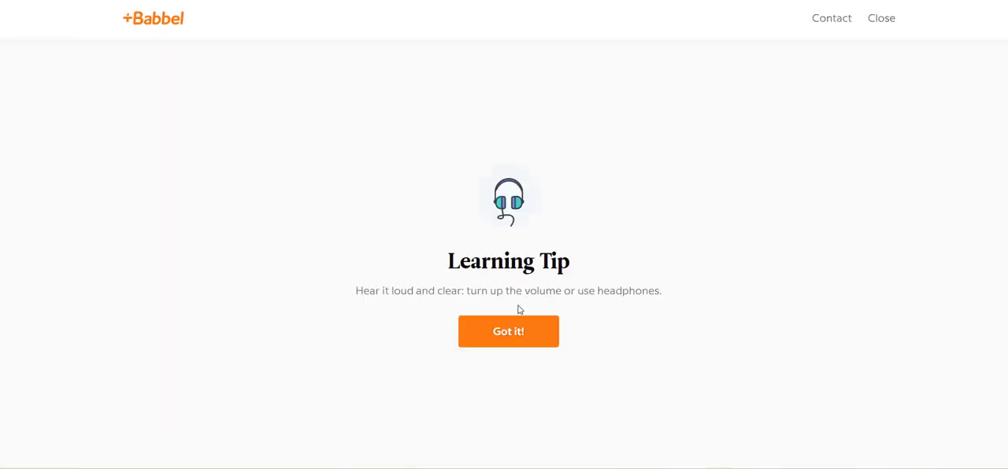
Dismiss the tip and answer gracias = thank you, adiós = bye, sí = yes
click(508, 331)
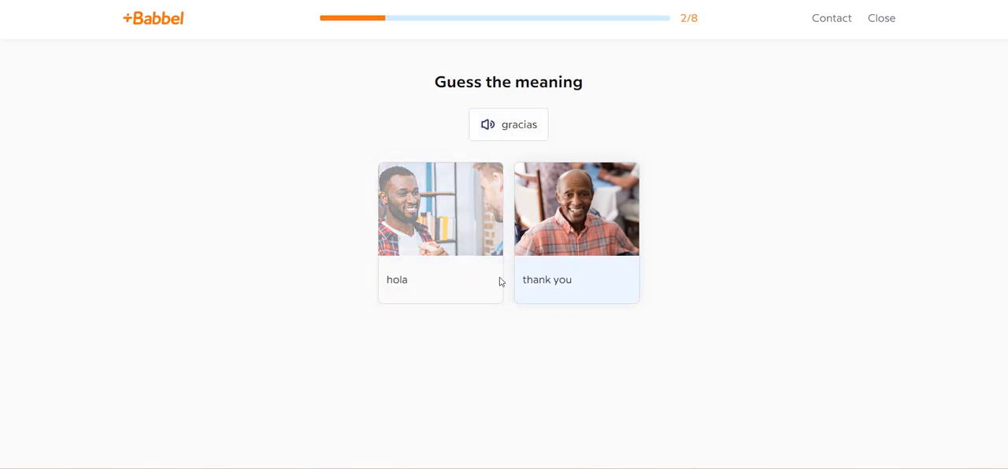
click(577, 279)
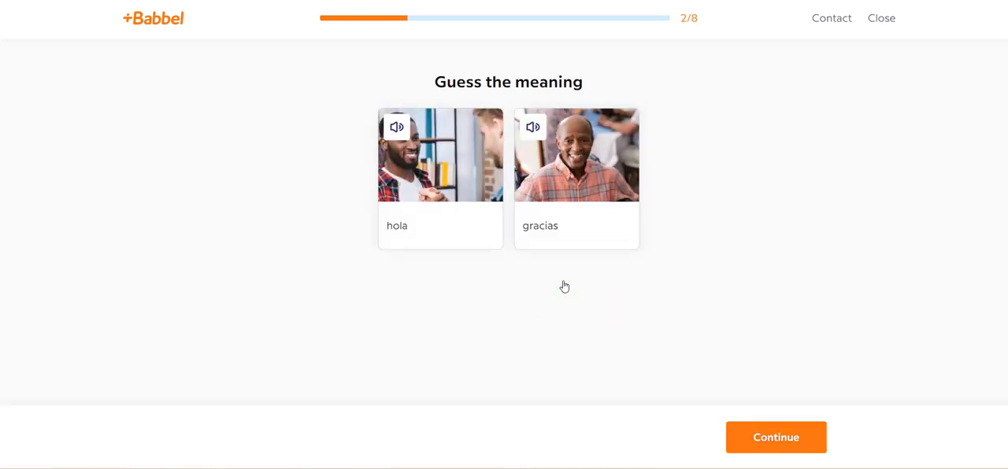
mouse_move(617, 293)
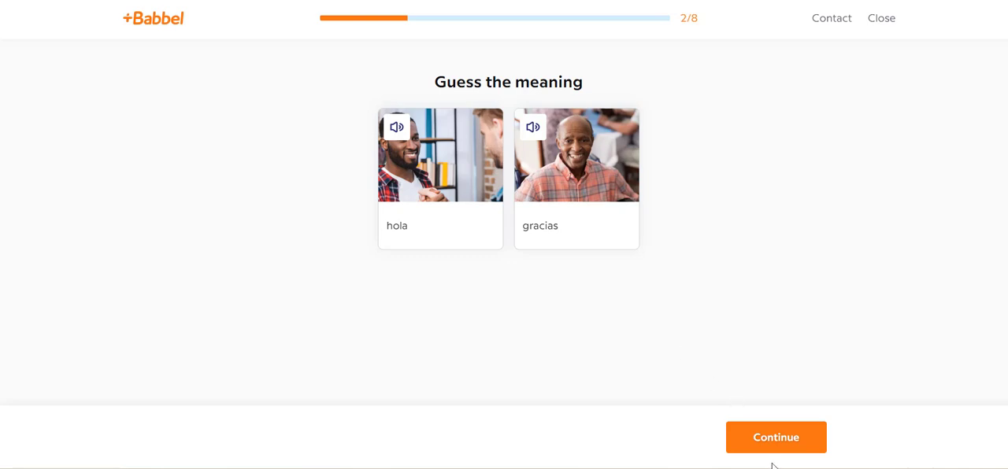
click(776, 437)
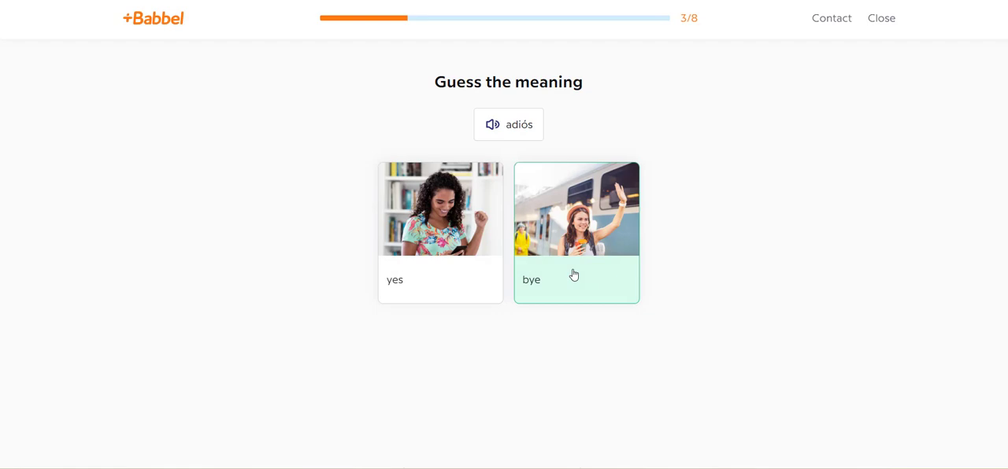
click(576, 233)
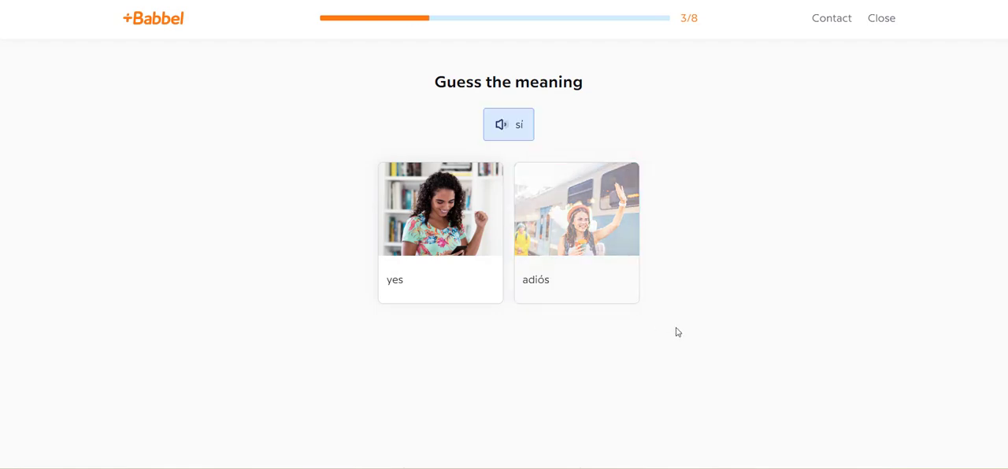
click(441, 232)
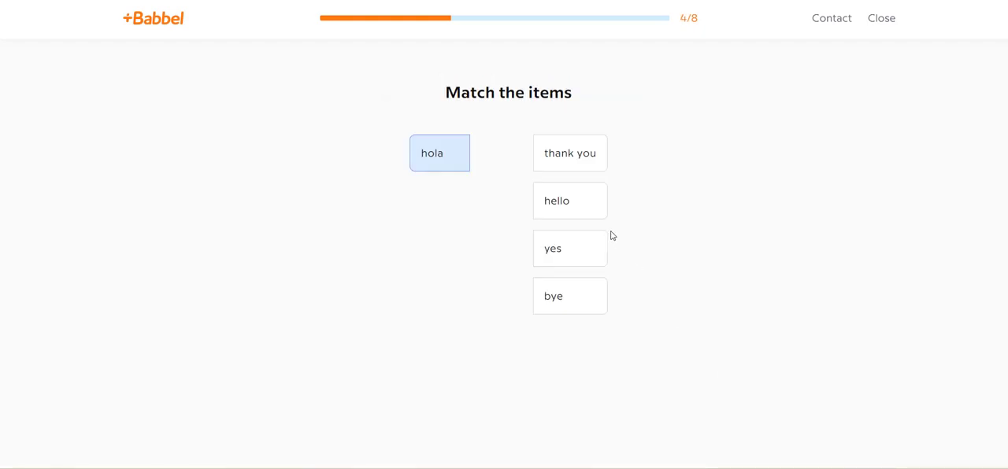
Match hola, sí and gracias with hello, yes and thank you
click(570, 200)
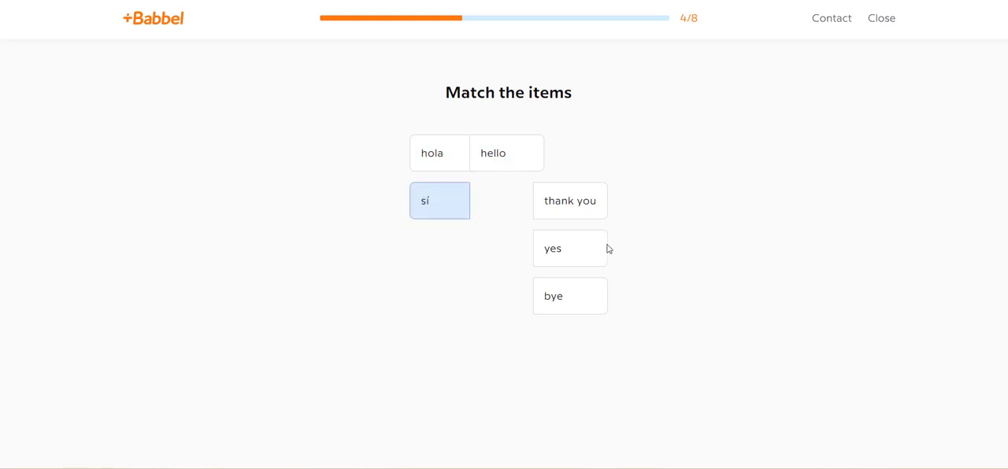
click(570, 248)
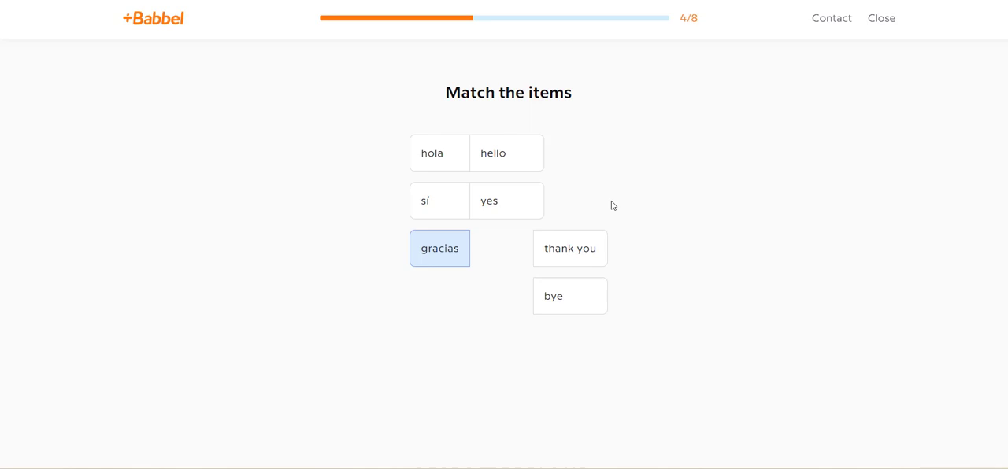
click(570, 248)
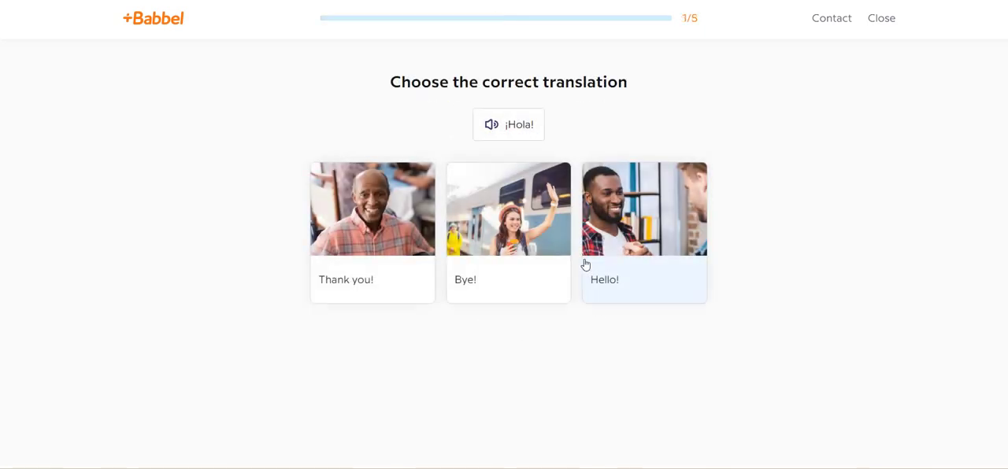
Translate ¡Hola!, ¡Gracias! and ¡Adiós! as Hello!, Thank you! and Bye!
click(644, 232)
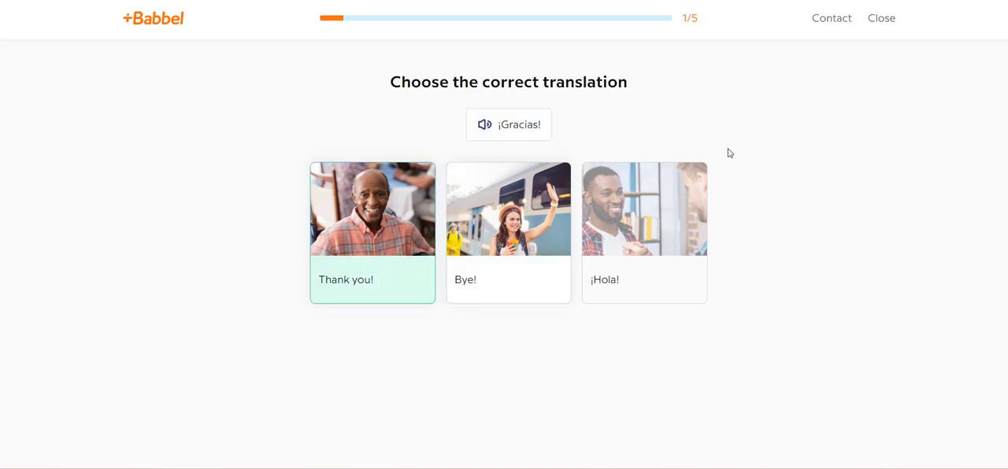
click(508, 232)
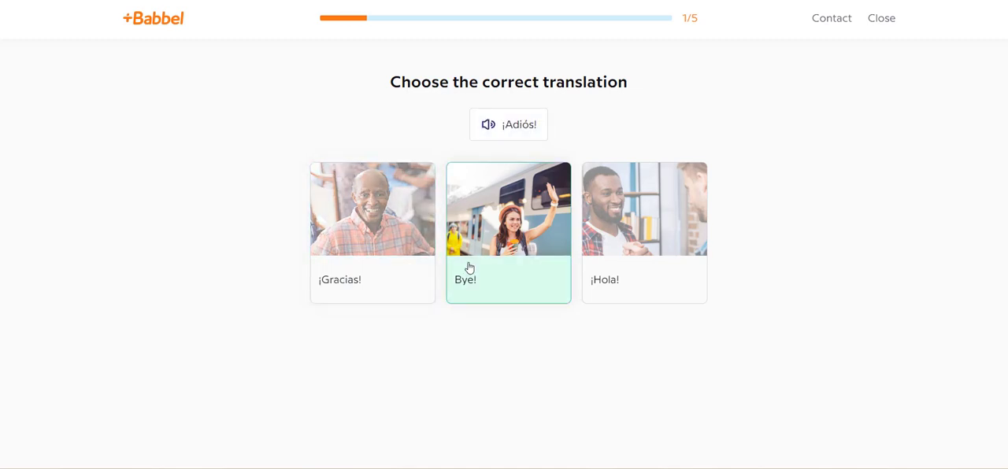
click(508, 232)
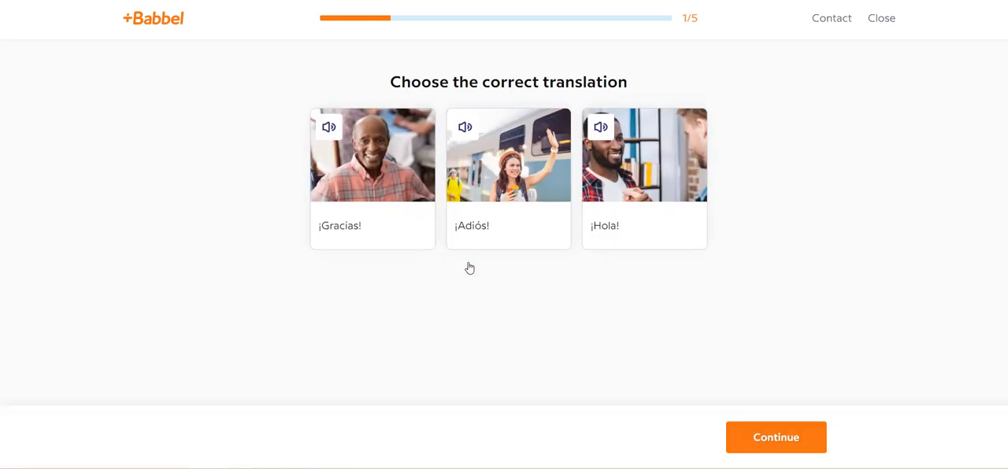
click(775, 437)
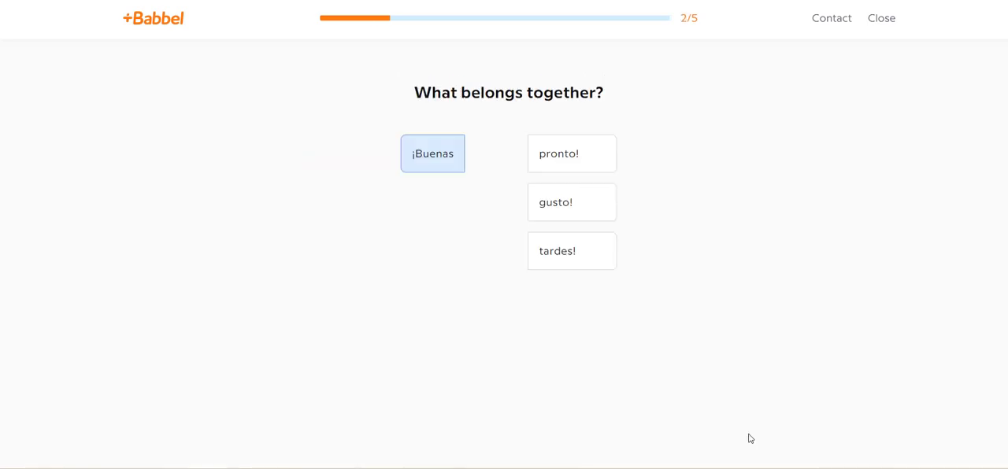
mouse_move(732, 334)
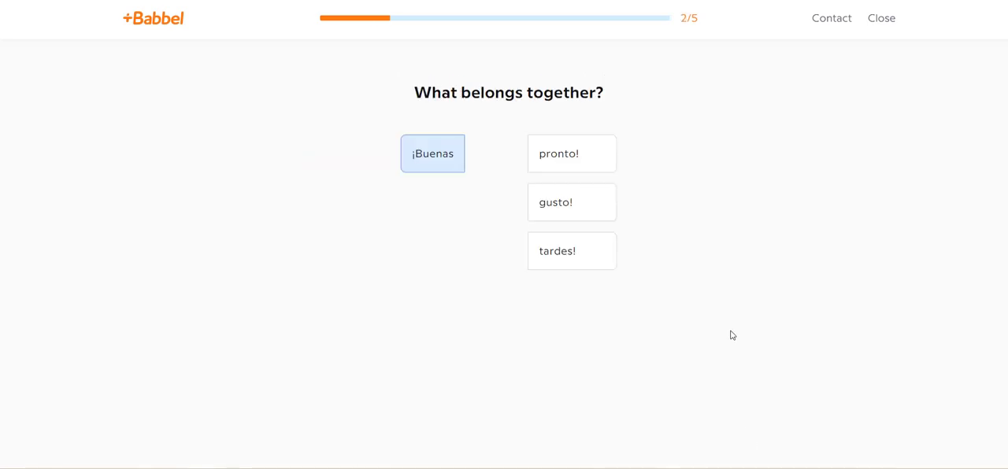
Complete the pairs ¡Buenas tardes!, ¡Mucho gusto! and ¡Hasta pronto!
click(558, 251)
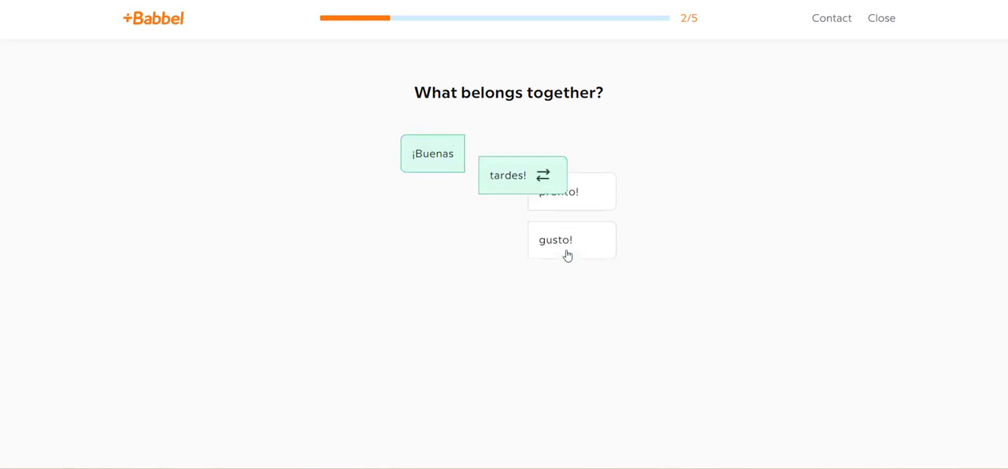
click(523, 175)
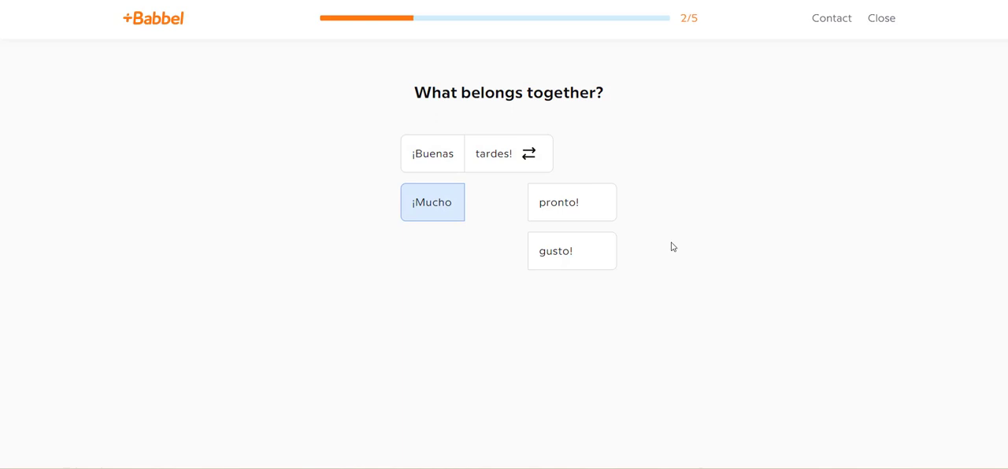
click(572, 250)
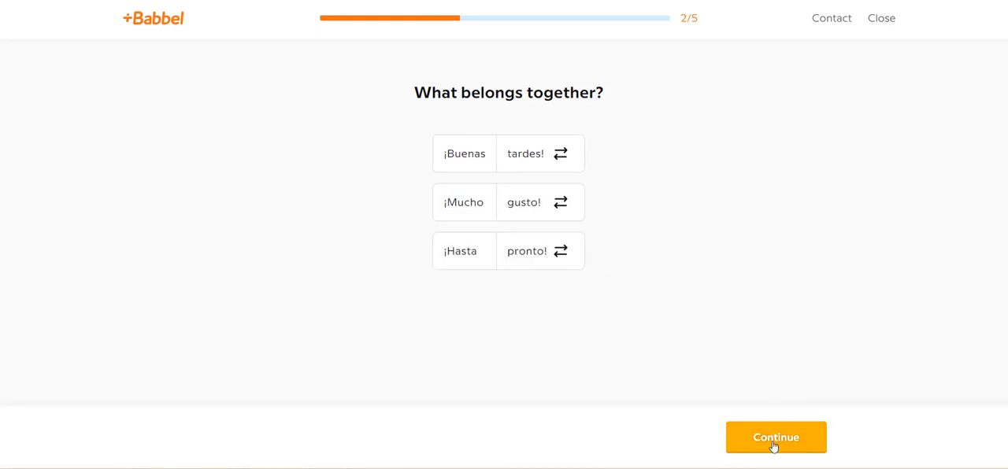
click(776, 437)
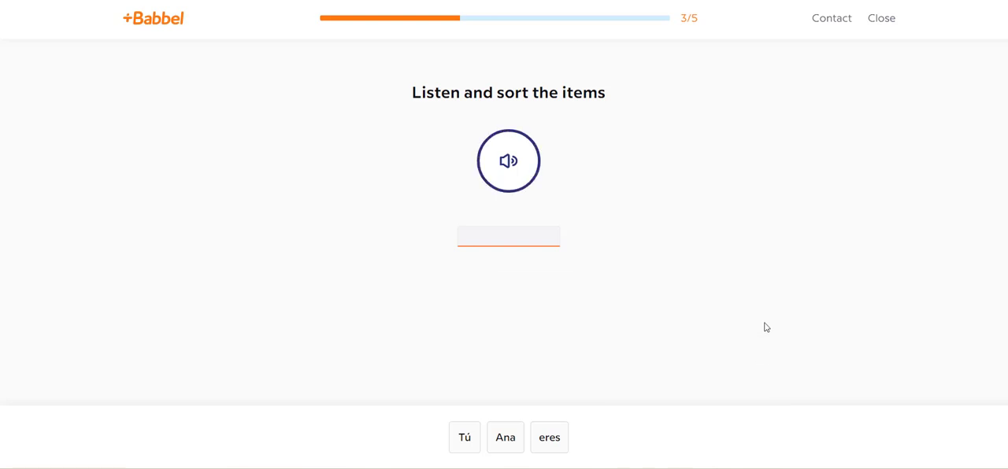
Order word tiles into '¿Usted es la señora Badia?' and 'Ella es mi esposa.'
click(464, 438)
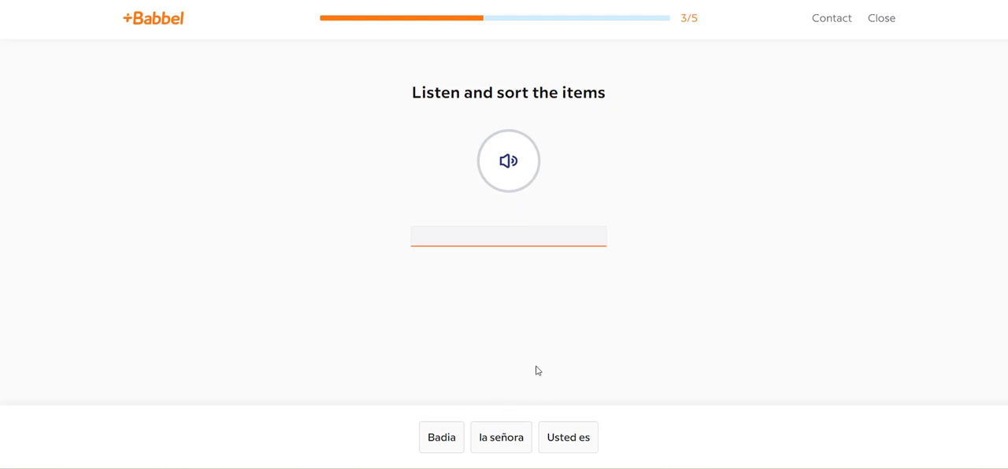
click(568, 437)
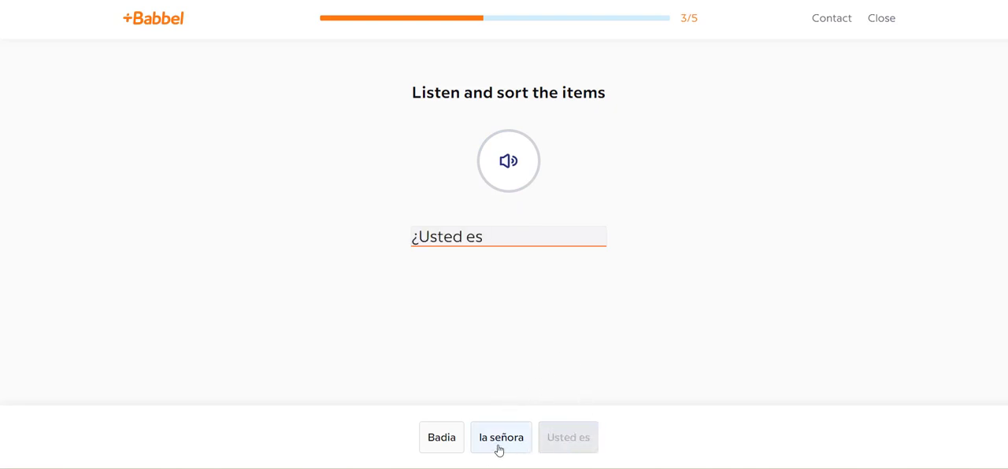
click(501, 437)
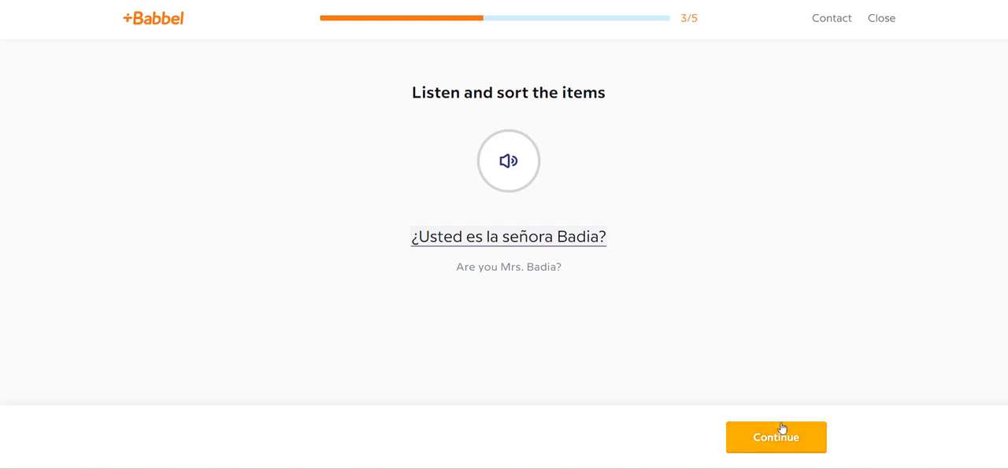
click(775, 437)
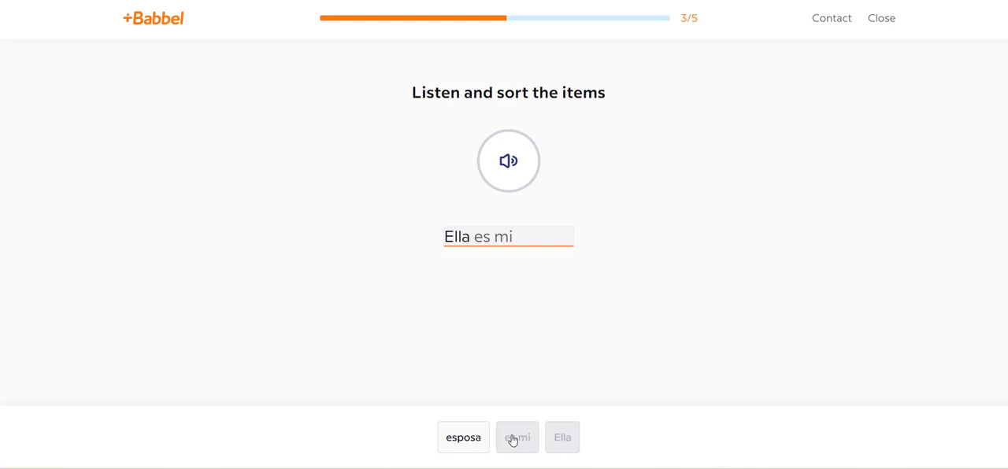
click(463, 438)
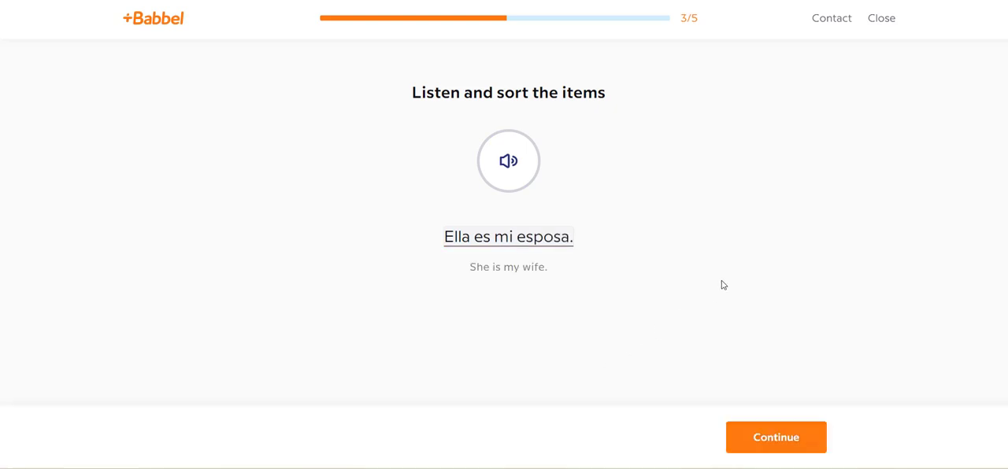
click(776, 437)
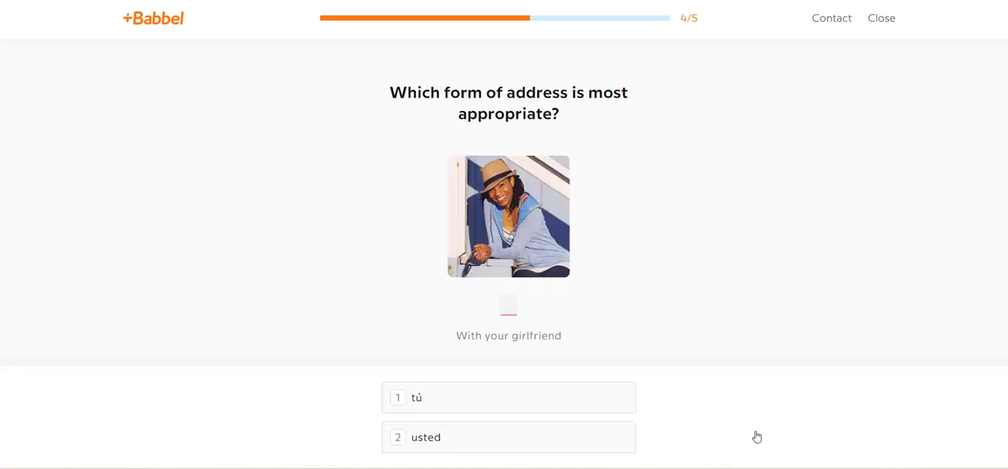
mouse_move(851, 296)
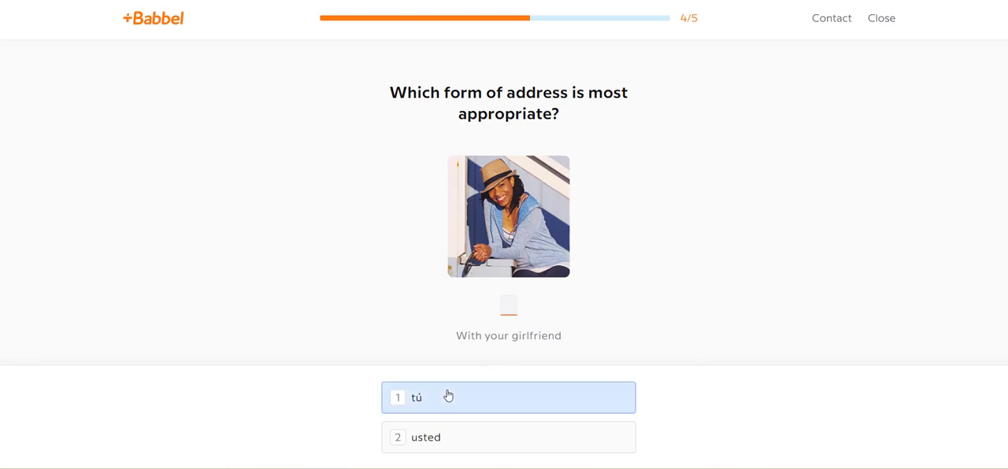
Choose tú for girlfriend and little cousin, usted for teacher and boss
click(509, 397)
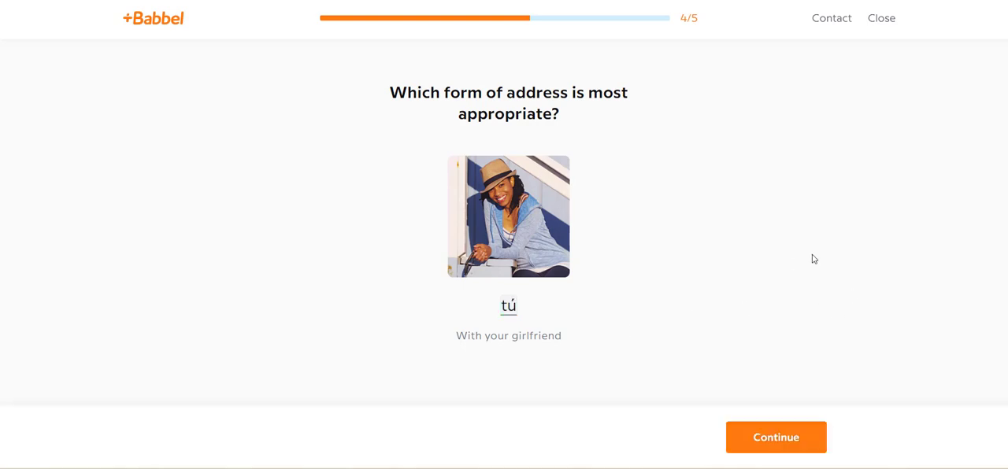
click(776, 437)
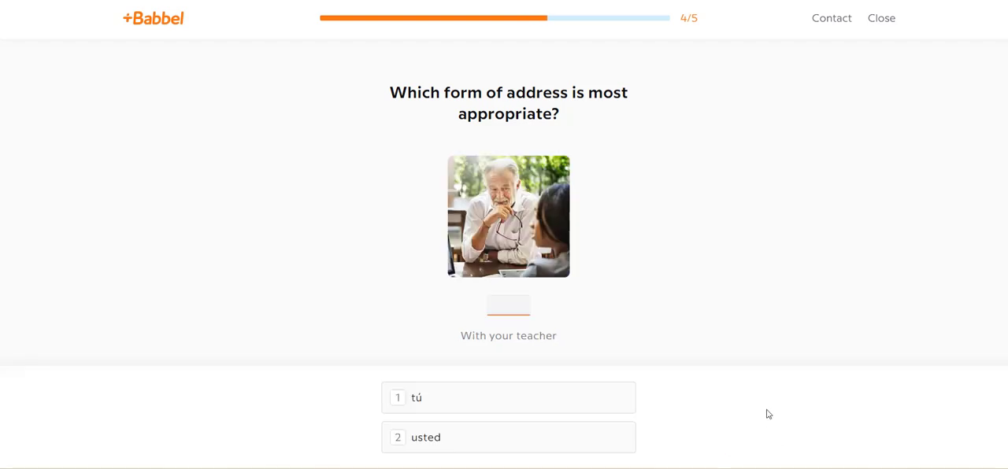
click(508, 438)
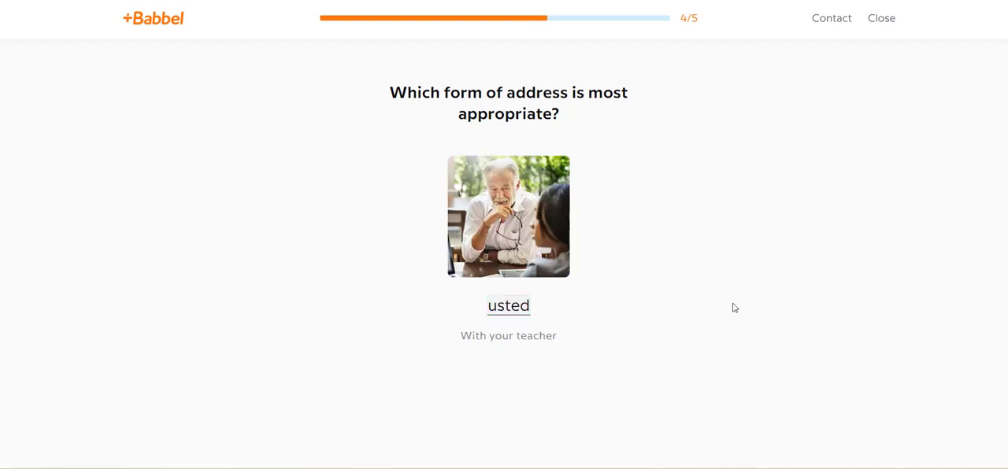
click(508, 306)
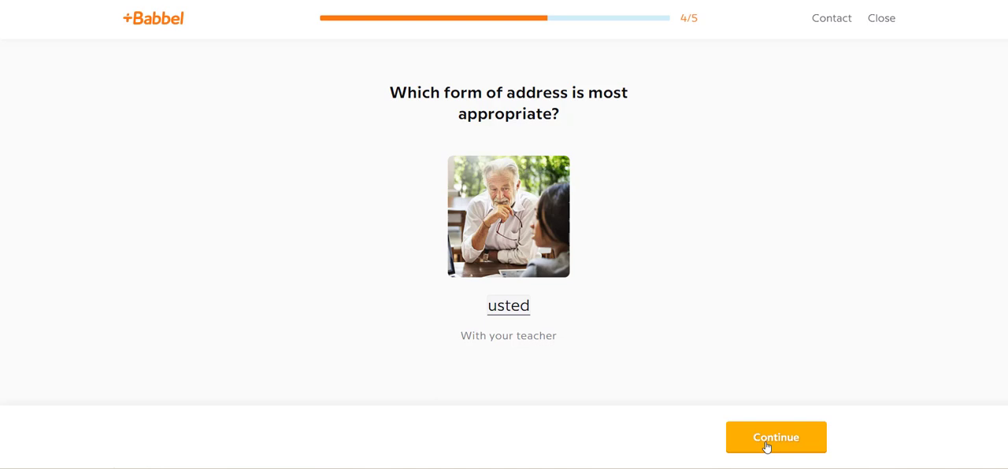
click(773, 437)
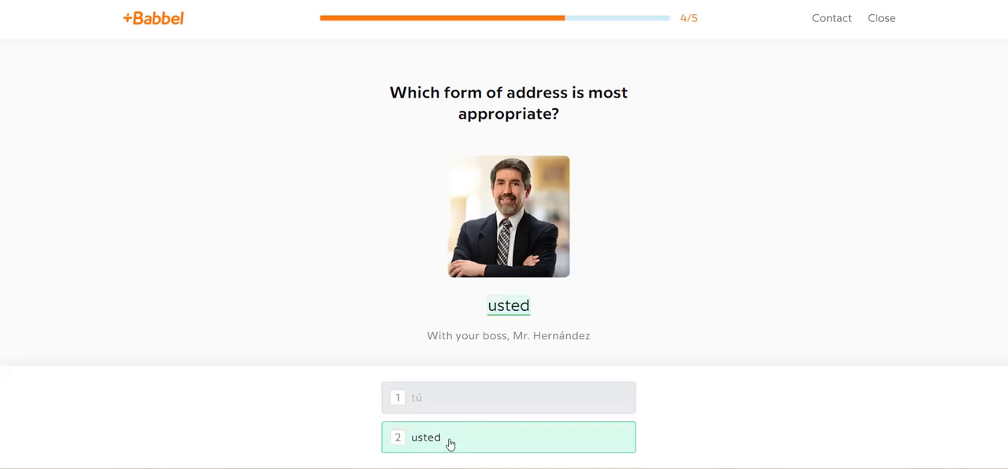
click(508, 437)
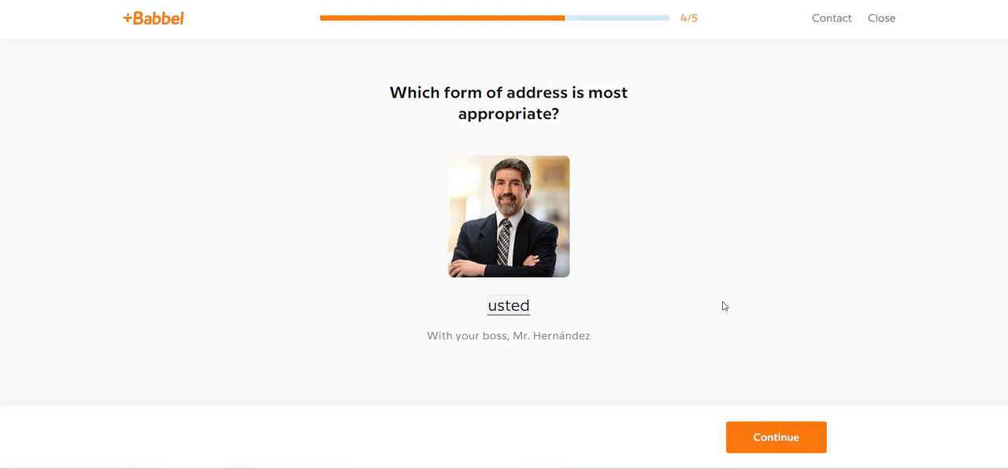
click(775, 436)
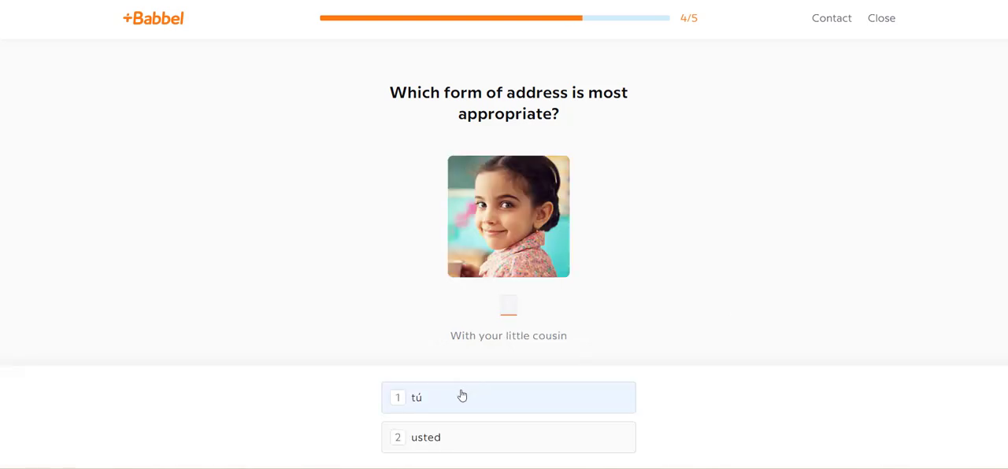
mouse_move(448, 400)
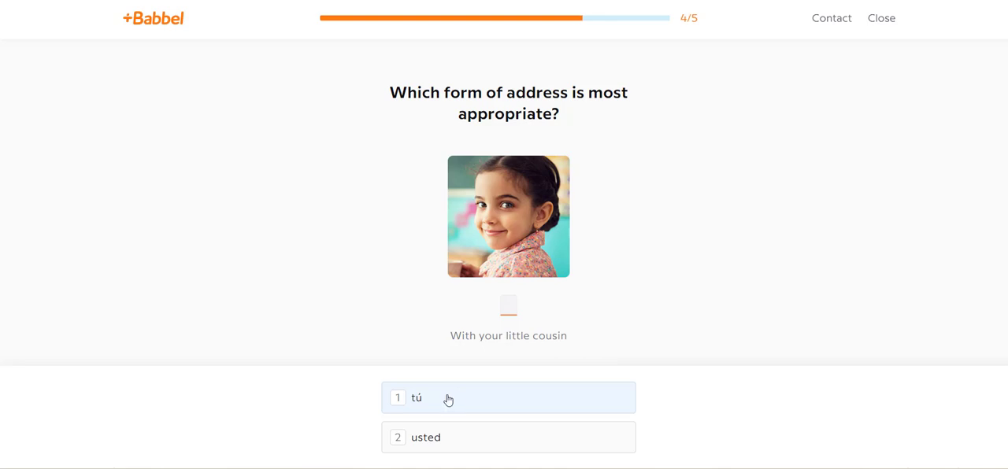
click(508, 398)
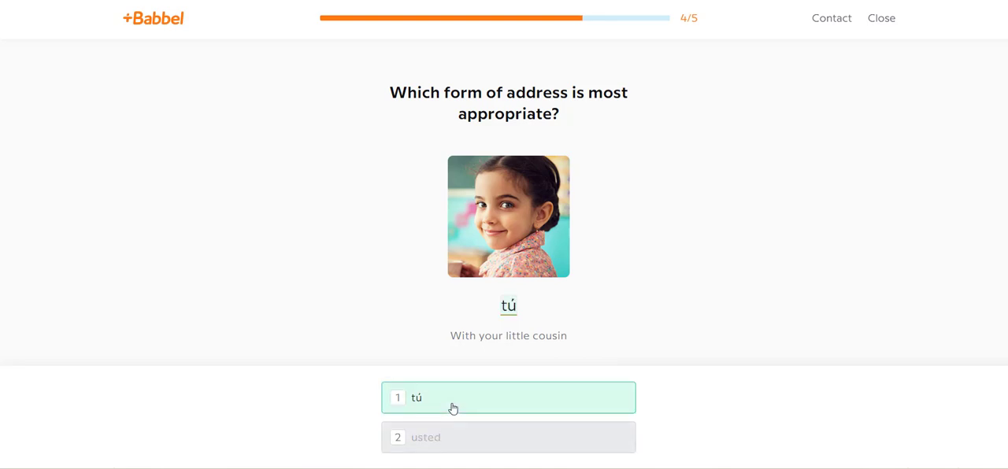
click(452, 397)
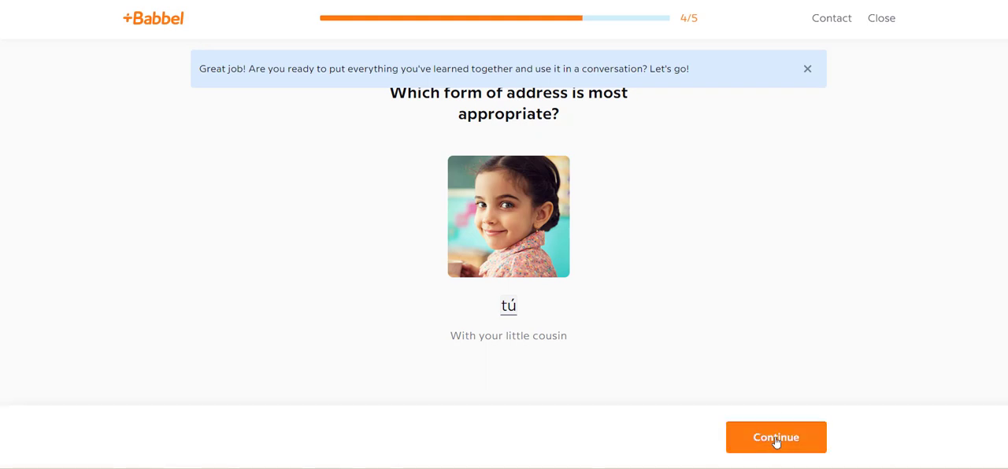
click(775, 437)
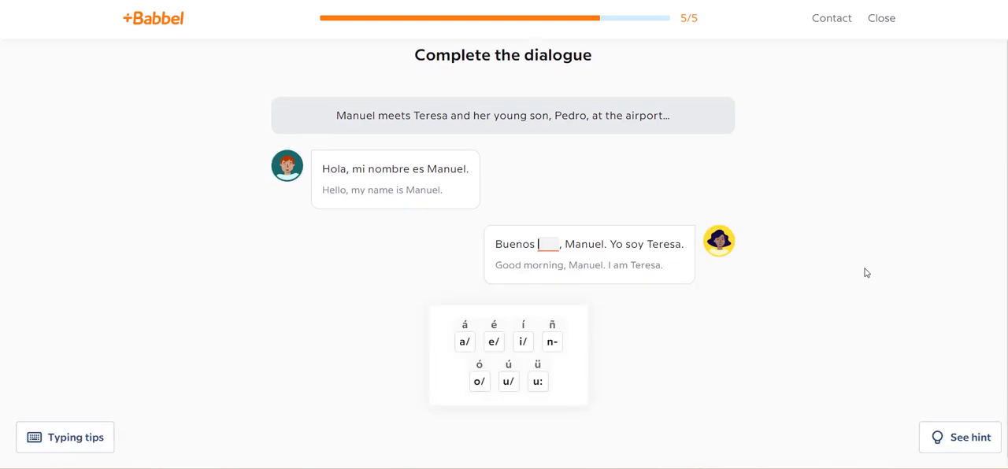
Type días, gusto and pronto into the airport dialogue's blanks
text(dia)
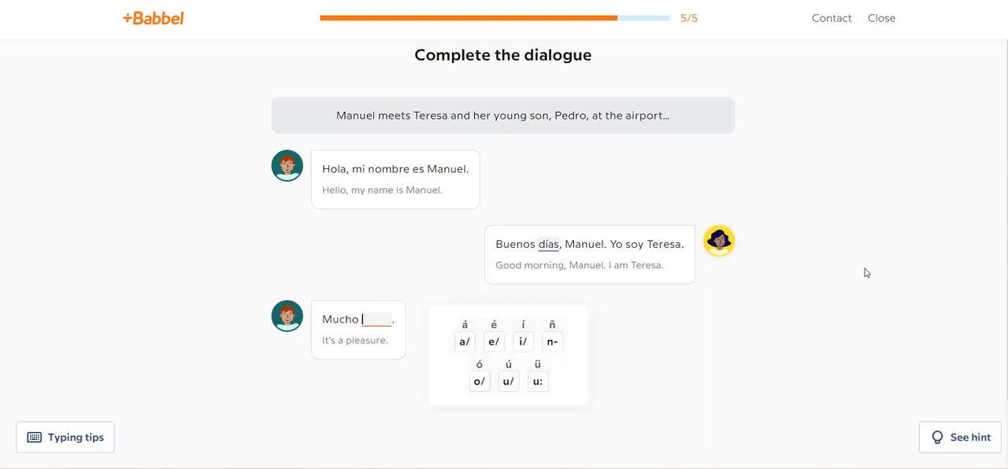
scroll(down, 3)
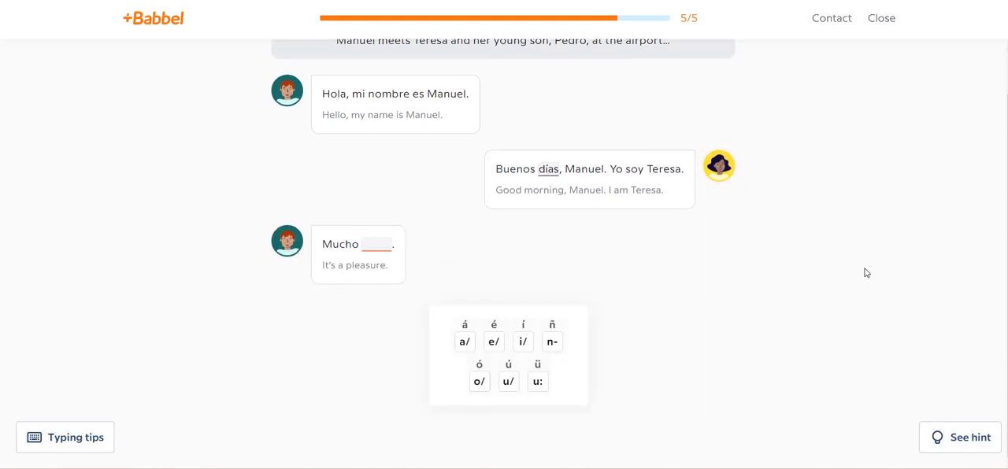
text(gusto)
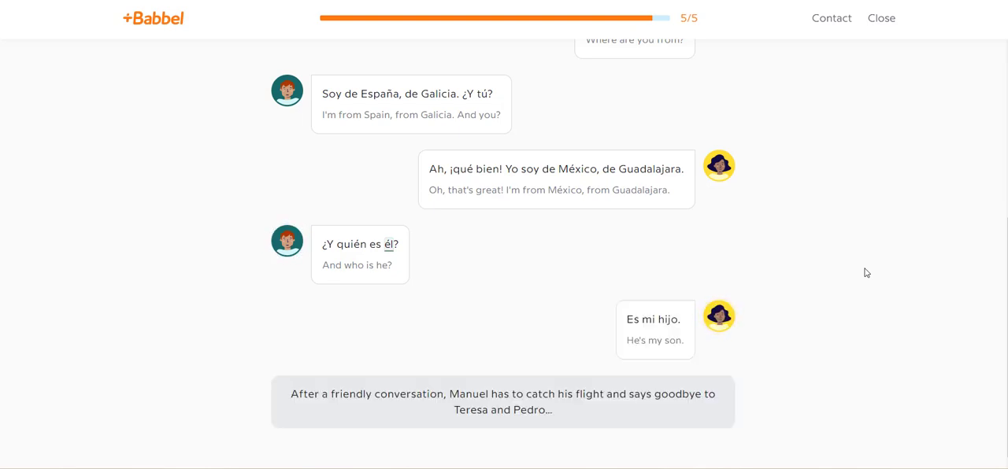
scroll(down, 3)
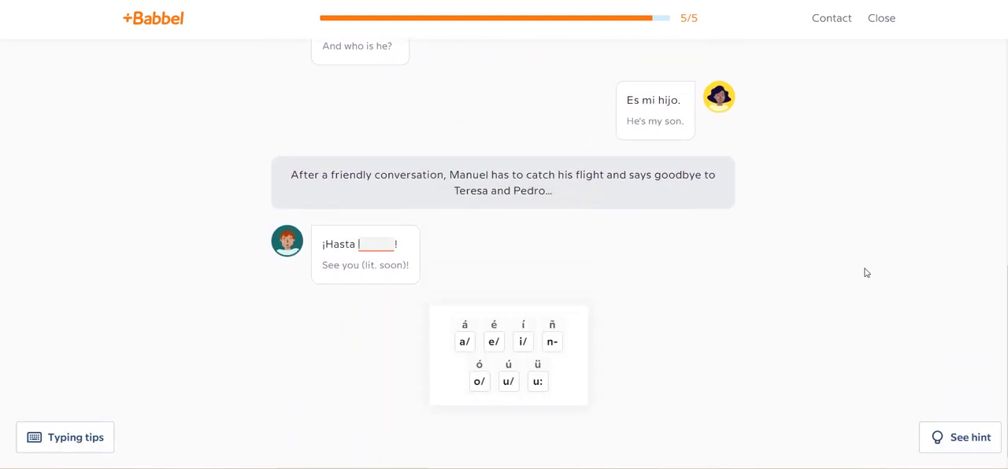
text(pronto)
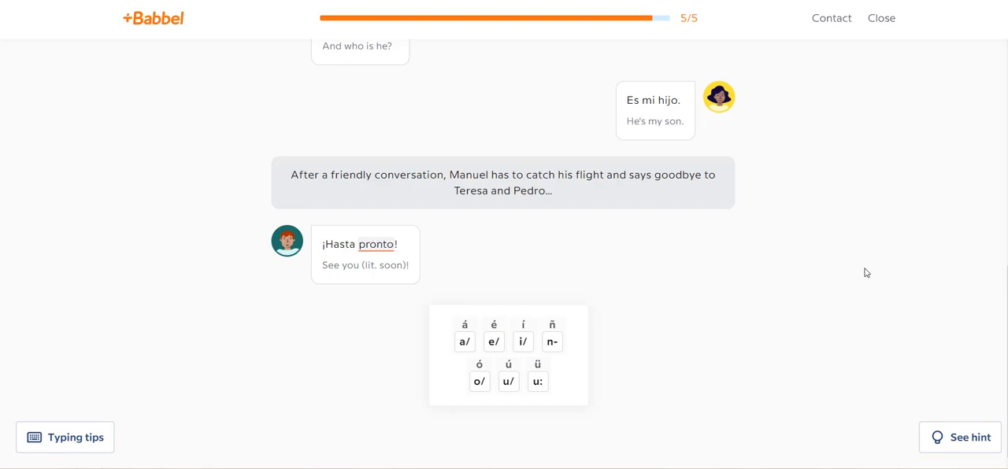